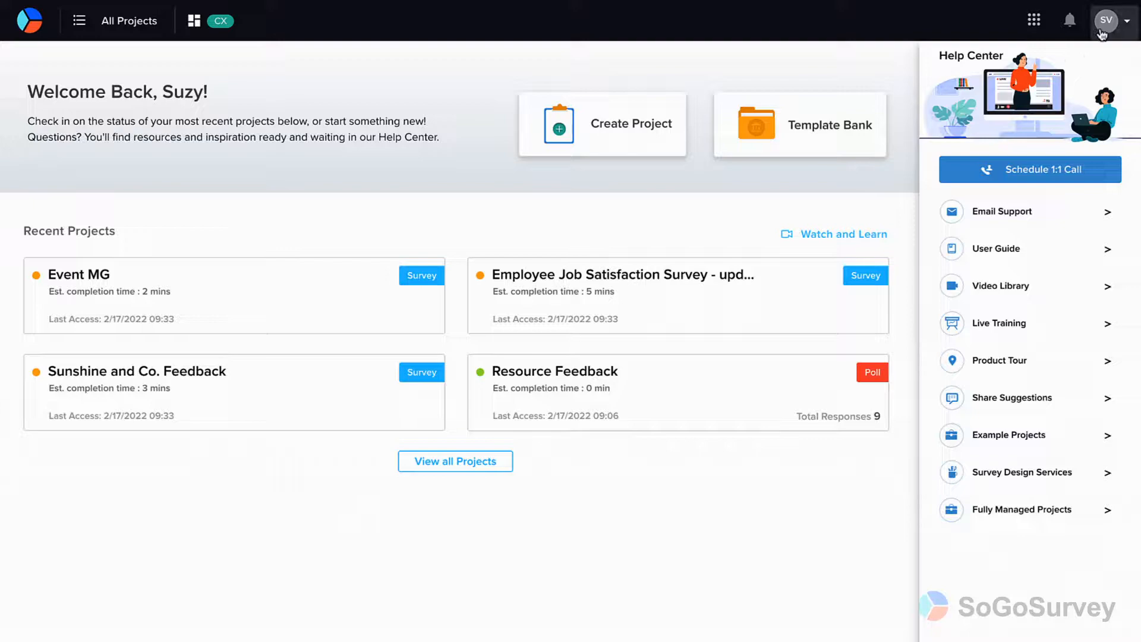
Reach Account Settings > Outbound Email Settings from the profile avatar menu
click(1107, 20)
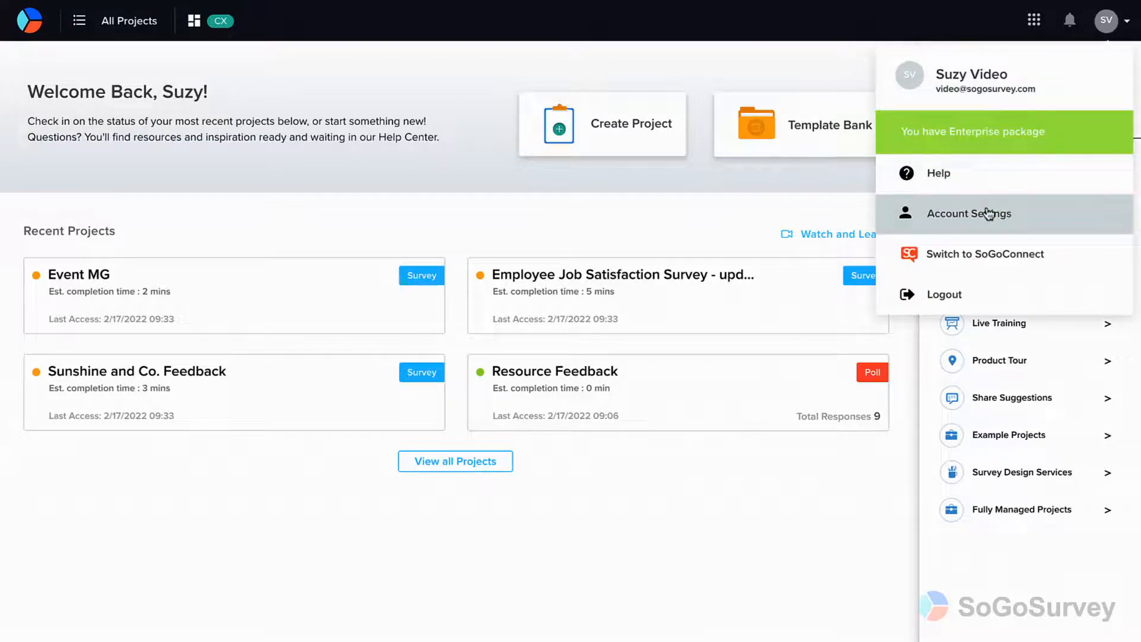
click(969, 213)
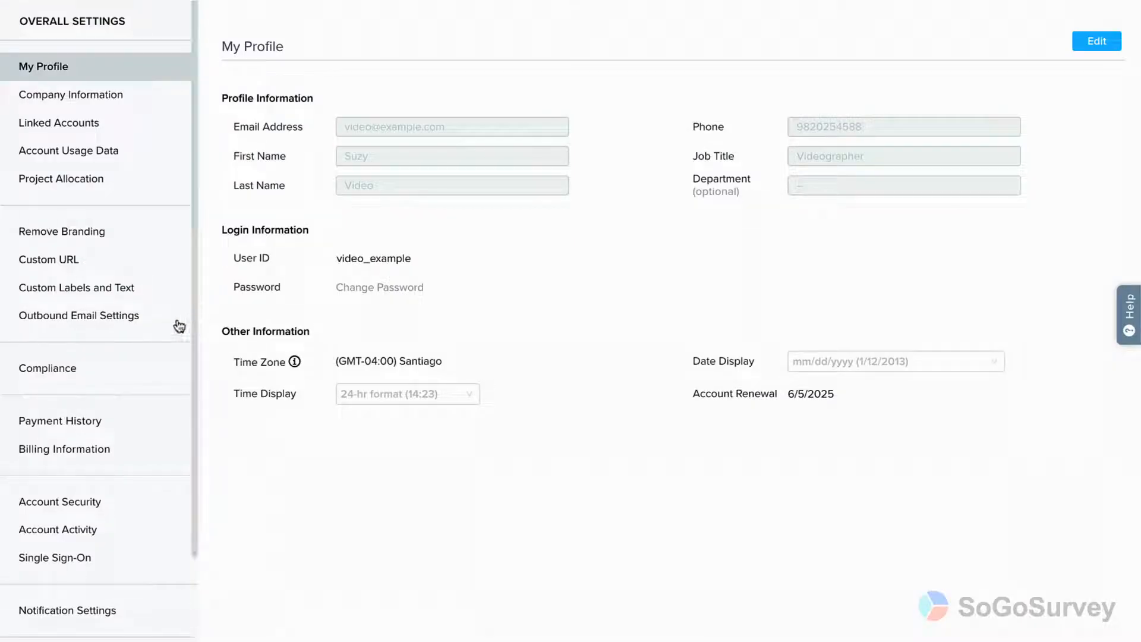
click(78, 315)
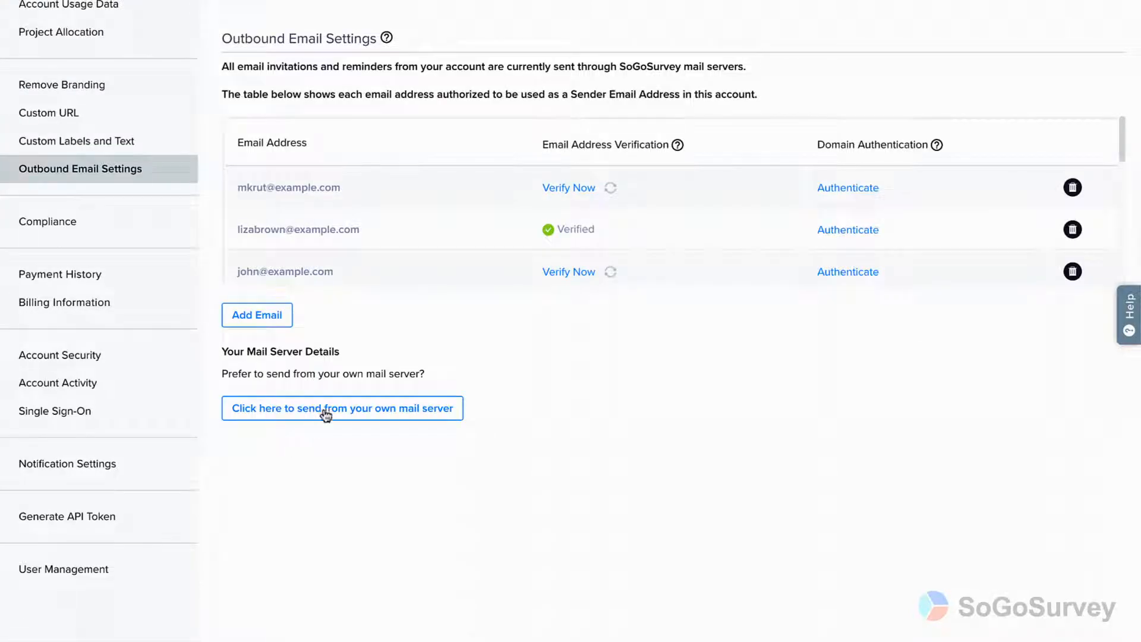
Set own mail server smtp.mycompany.com, port 999 with login details, and save past the warning
click(341, 408)
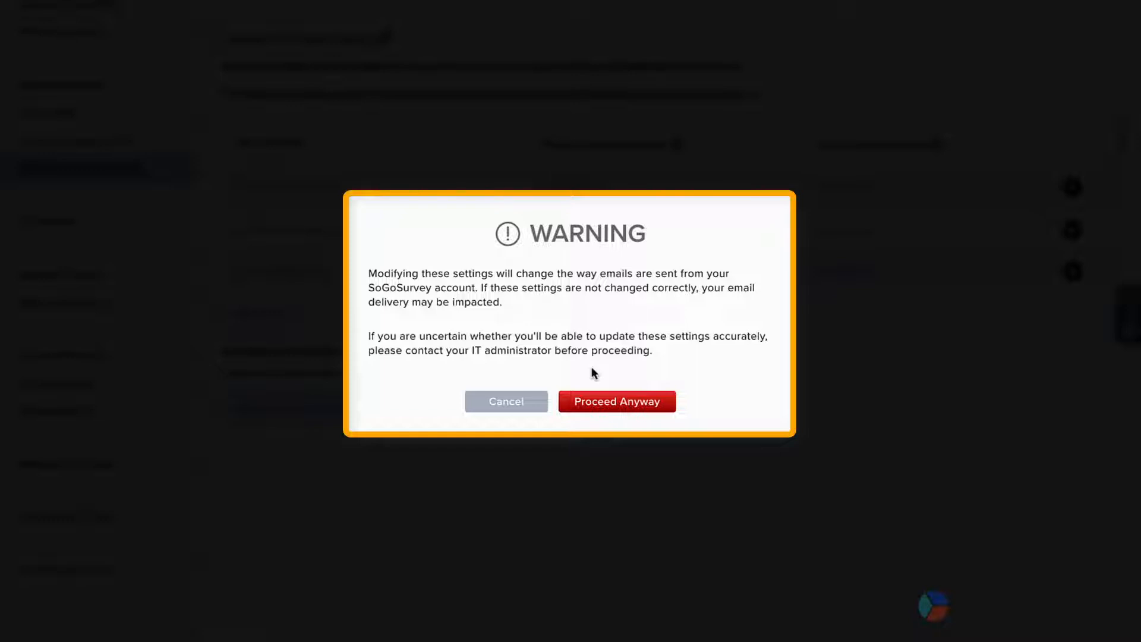
mouse_move(608, 401)
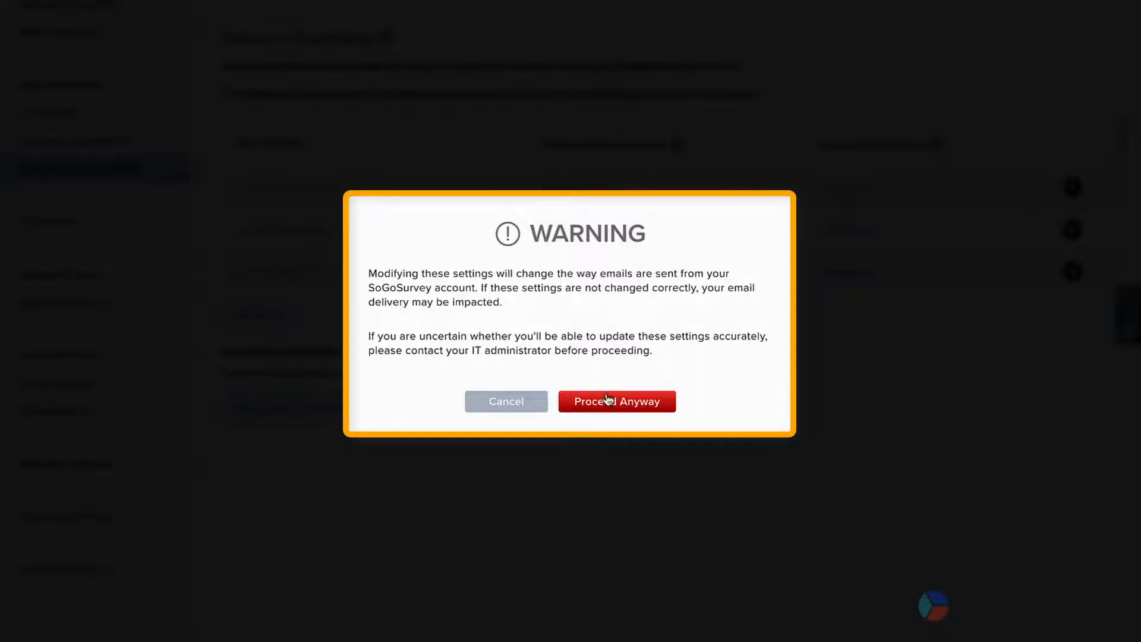
click(617, 400)
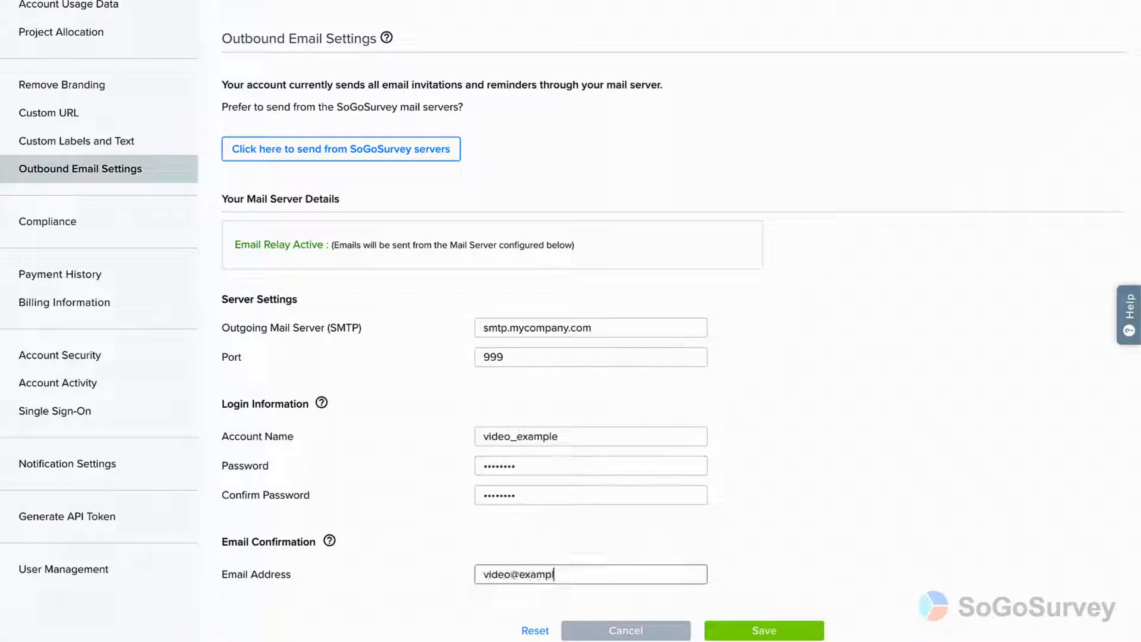
click(764, 630)
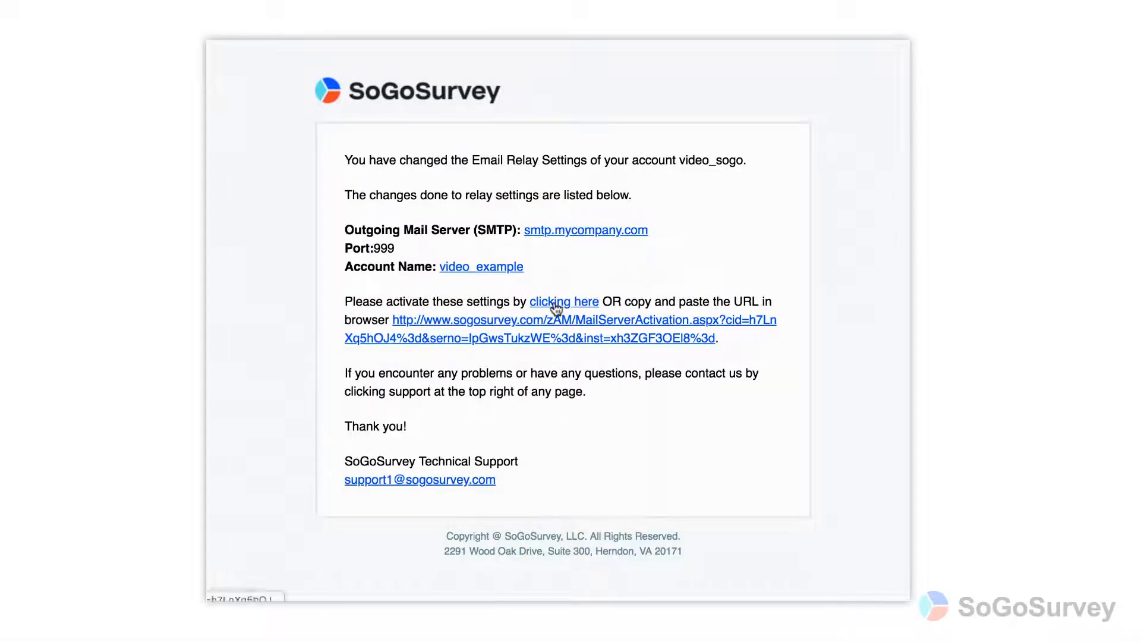
Follow the 'clicking here' link in the confirmation email to activate the relay settings
click(564, 300)
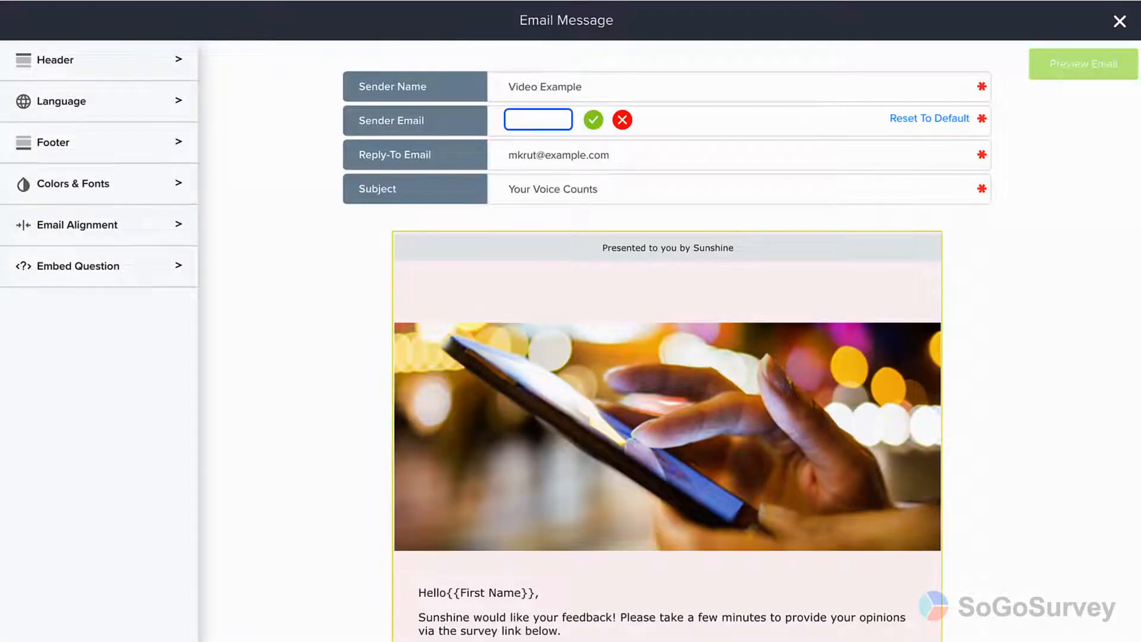
Try a public sender address 'video@', dismiss the warning, and reset the sender email to default
click(594, 119)
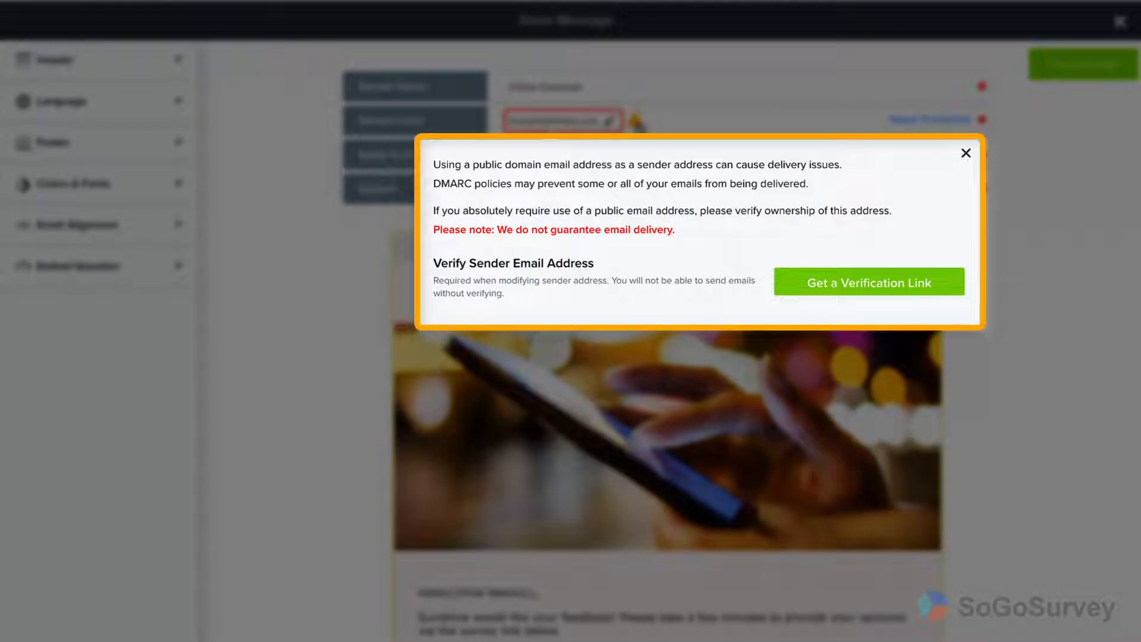
click(966, 153)
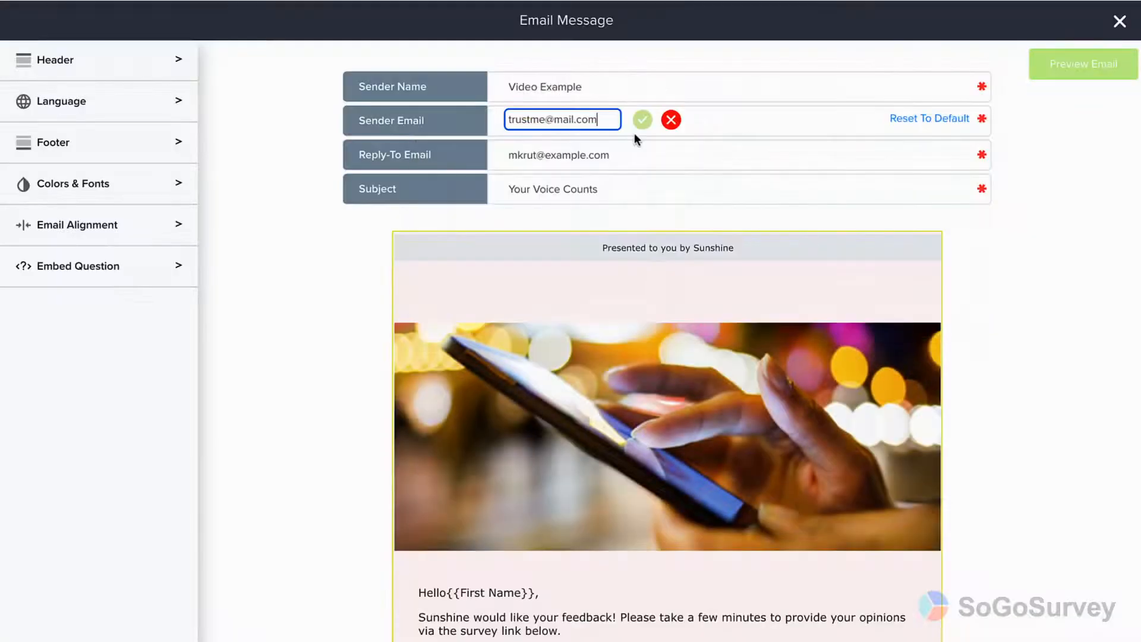
text(video@)
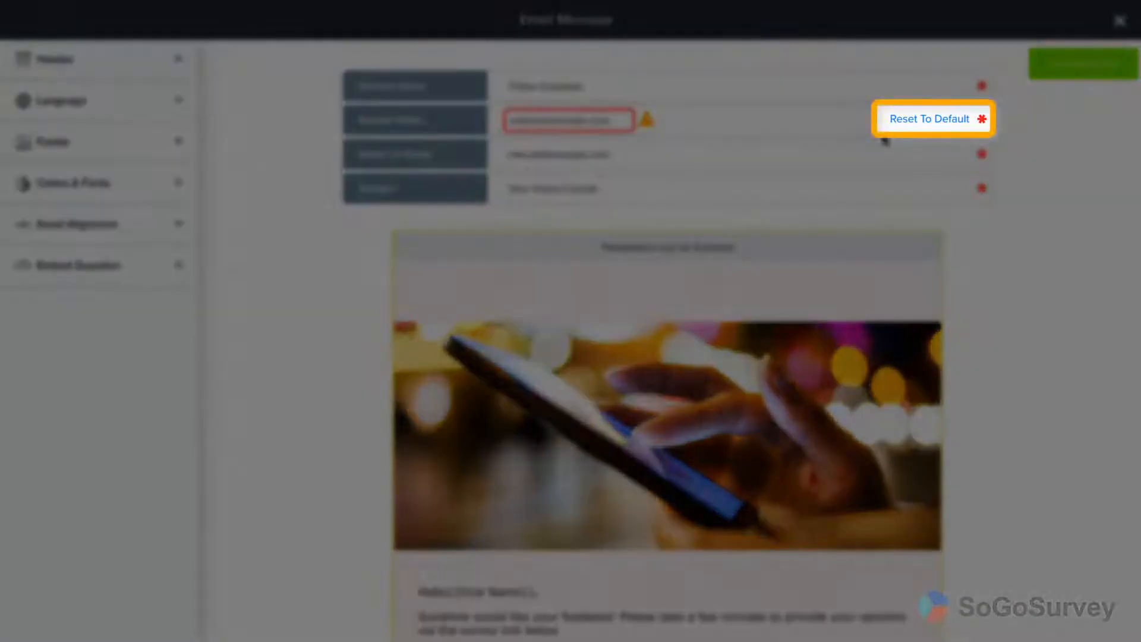
click(929, 119)
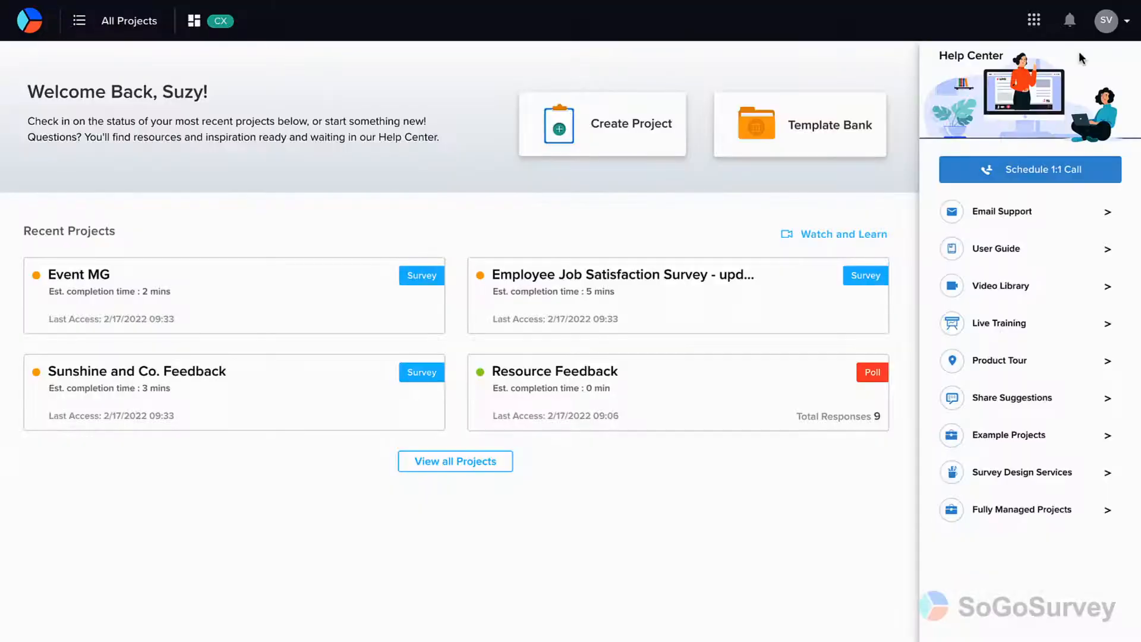
click(1106, 21)
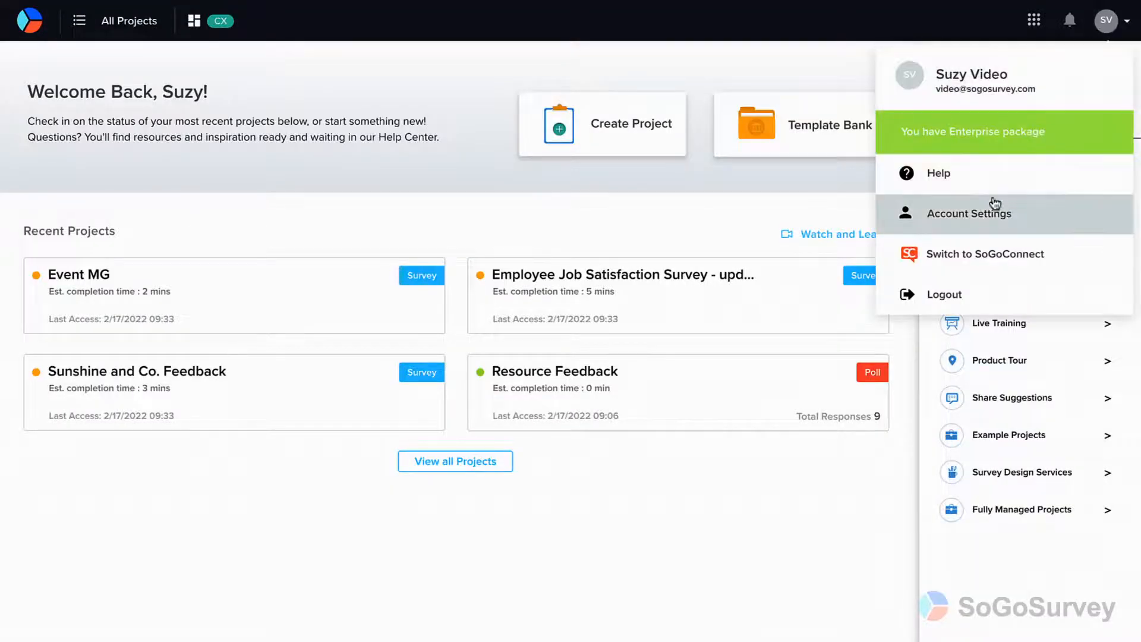
click(969, 213)
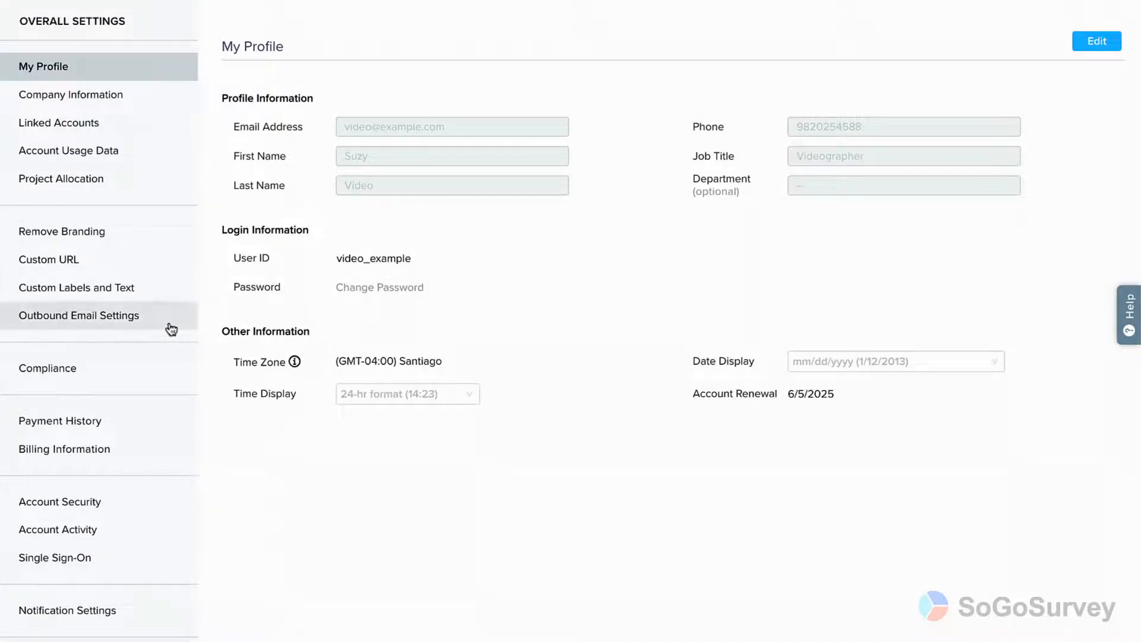
click(79, 315)
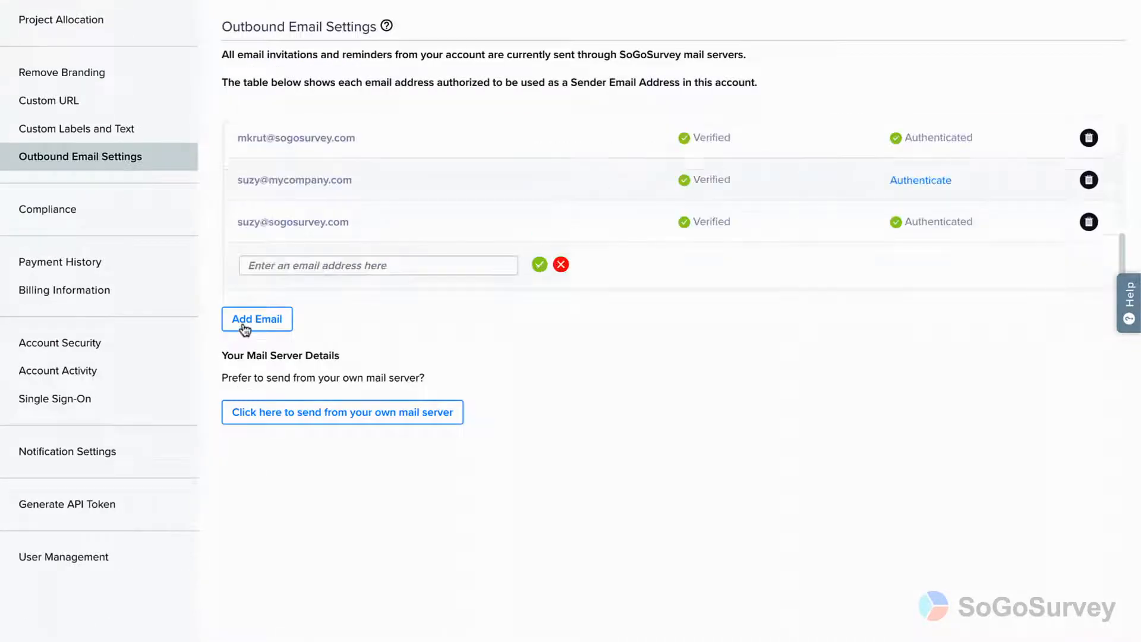
text(video)
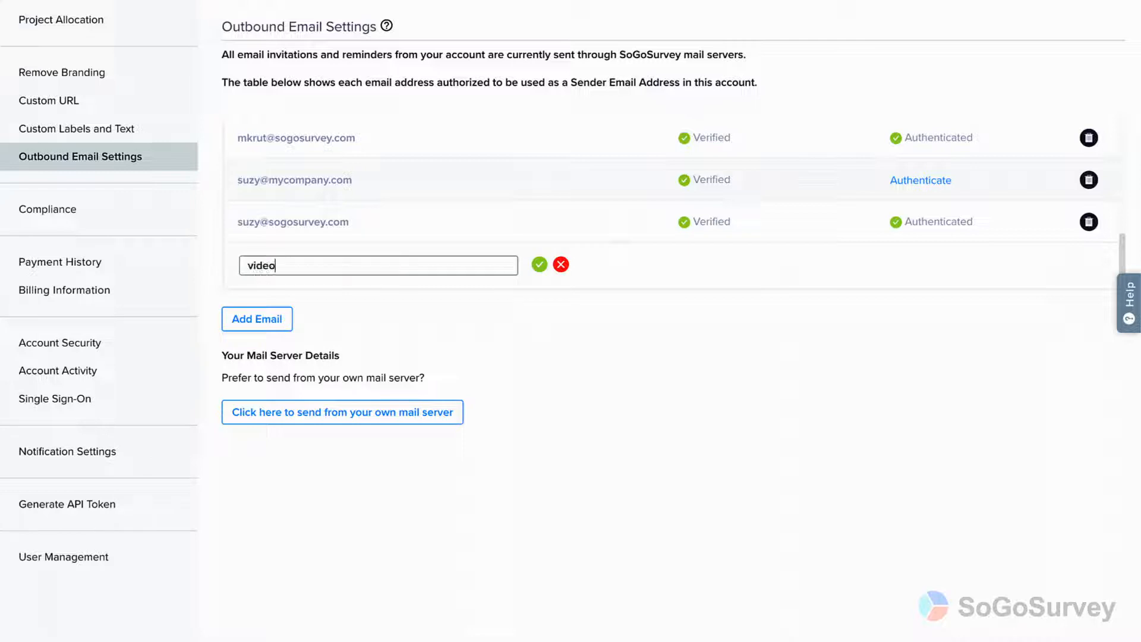
click(538, 264)
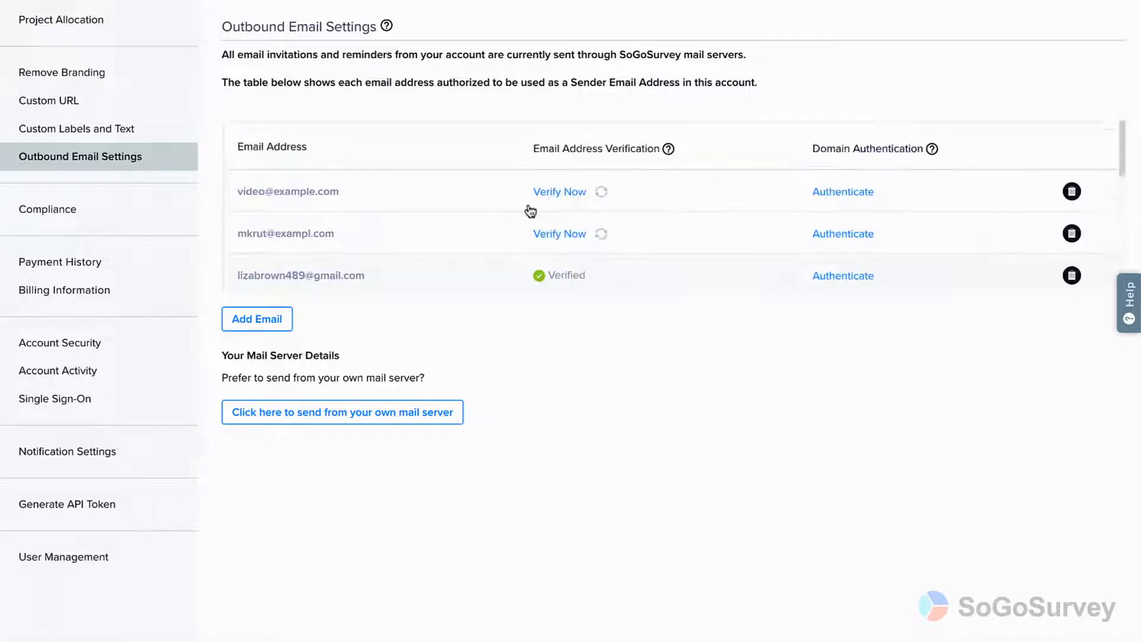
click(559, 192)
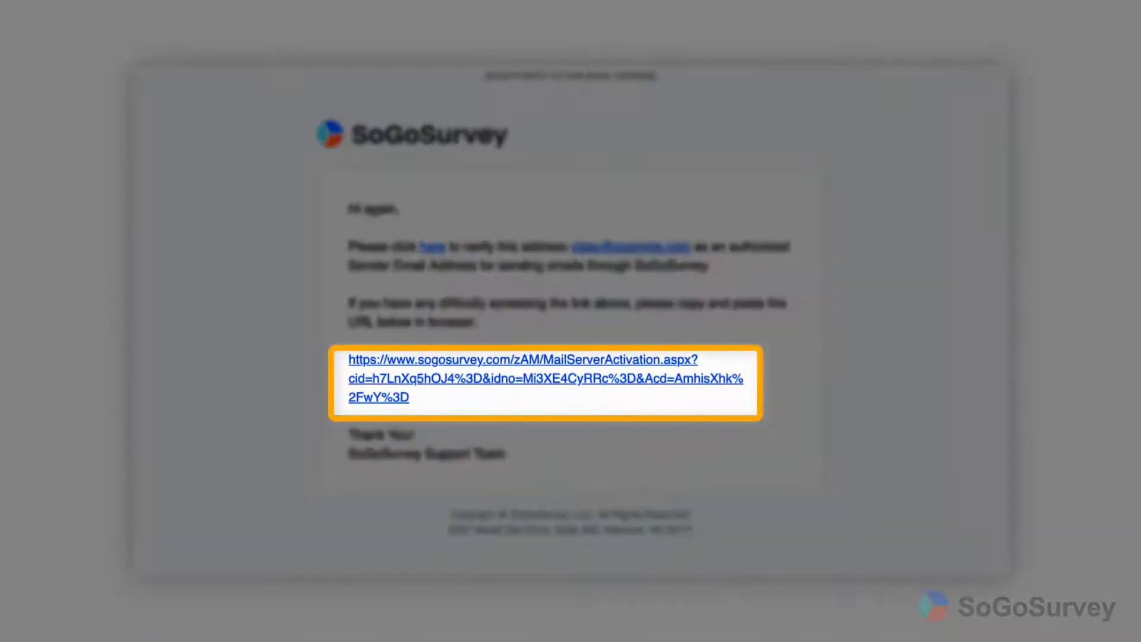
click(545, 378)
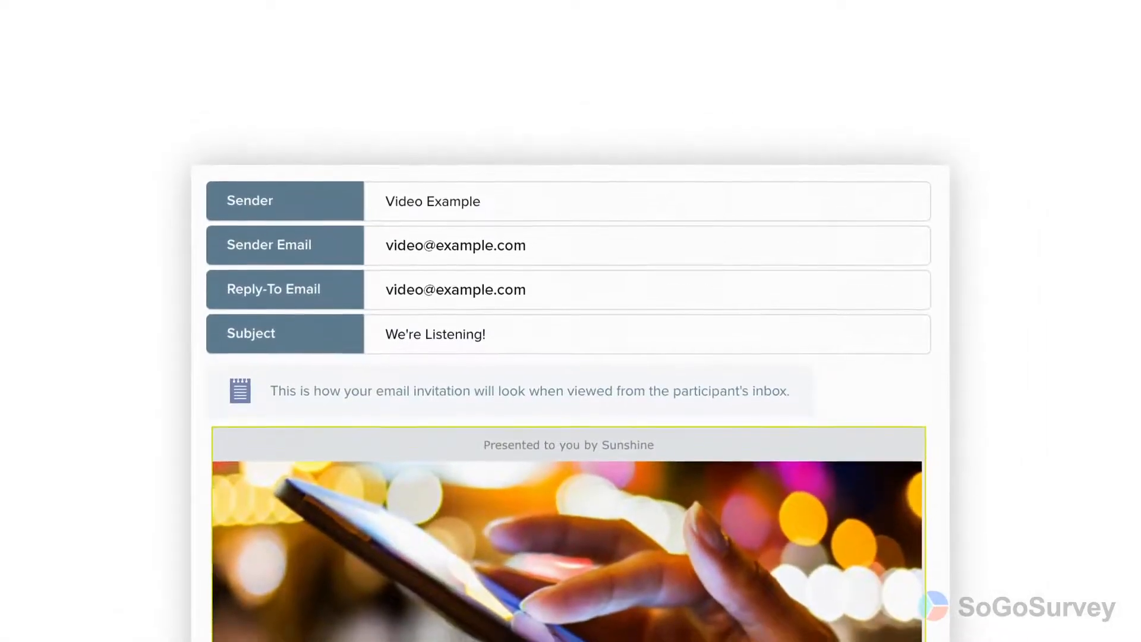
scroll(up, 3)
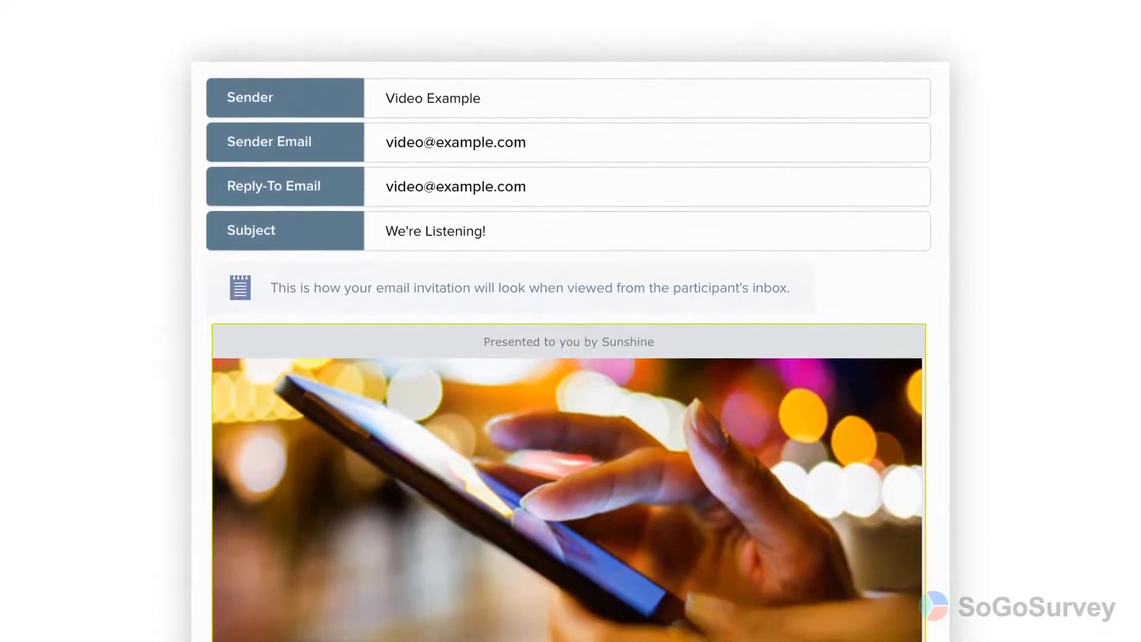
scroll(down, 3)
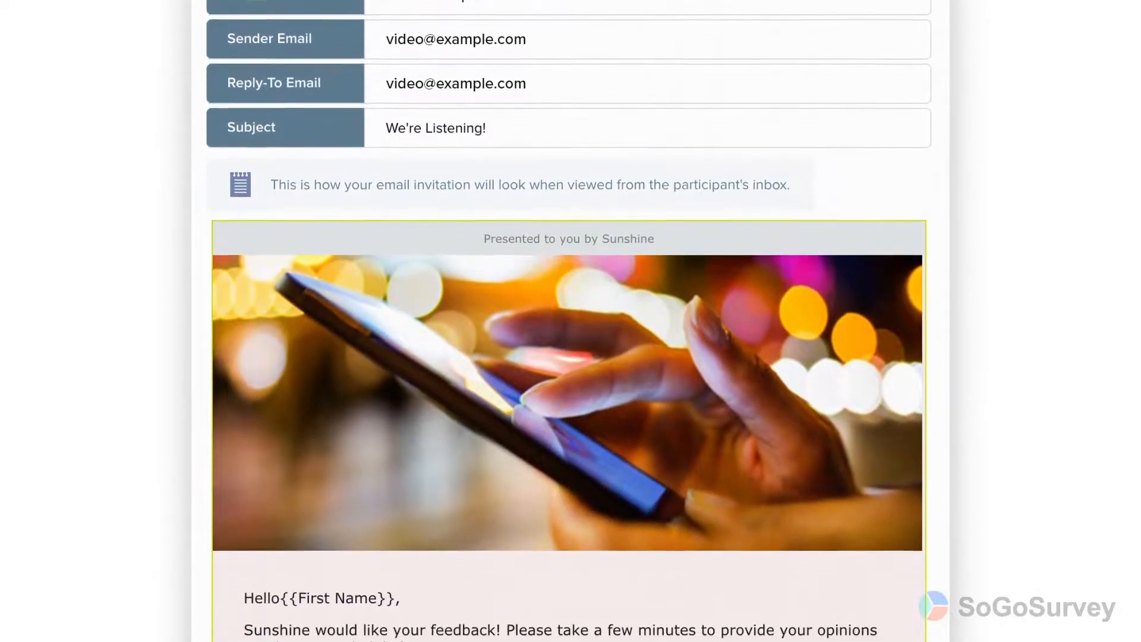
scroll(down, 3)
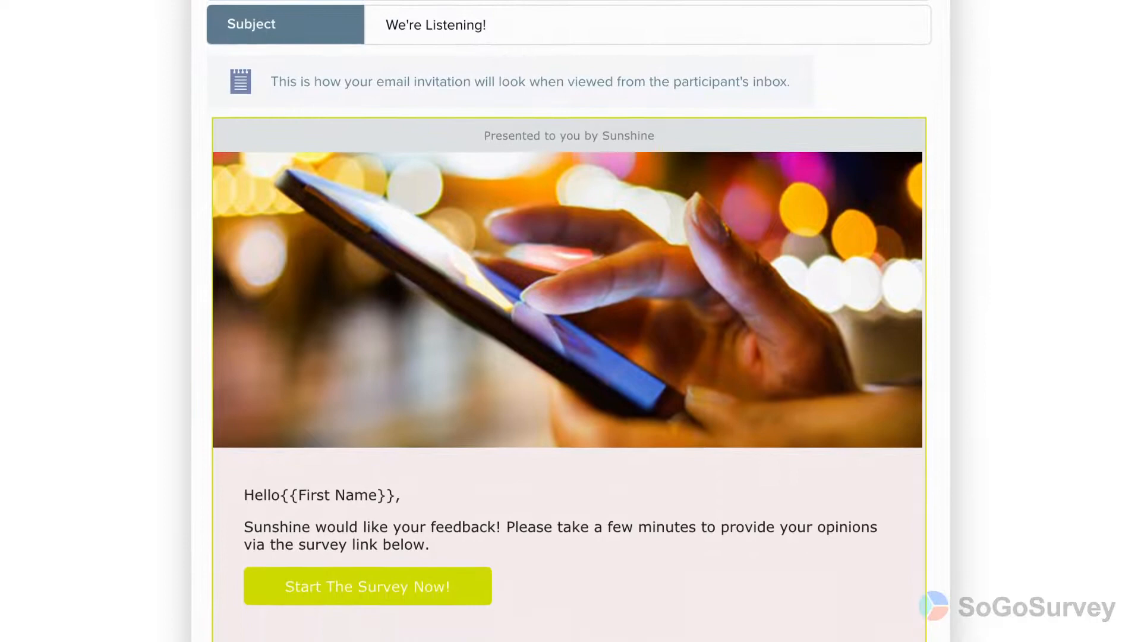
scroll(down, 3)
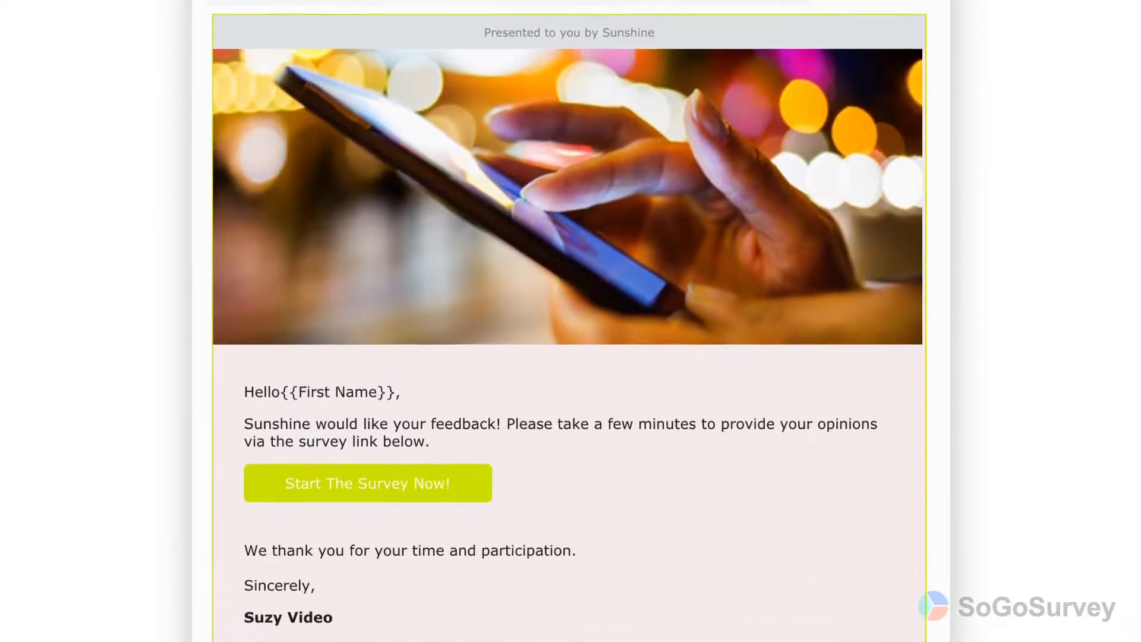
click(1107, 20)
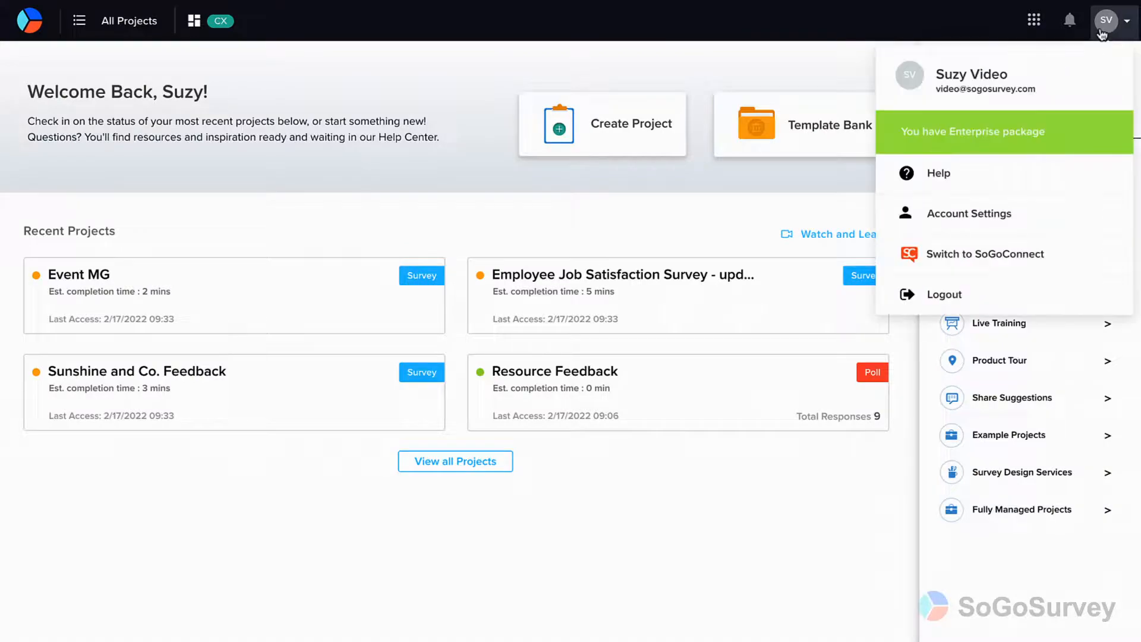
Start Authenticate for example.com from Outbound Email Settings, showing DKIM and SPF records
click(969, 213)
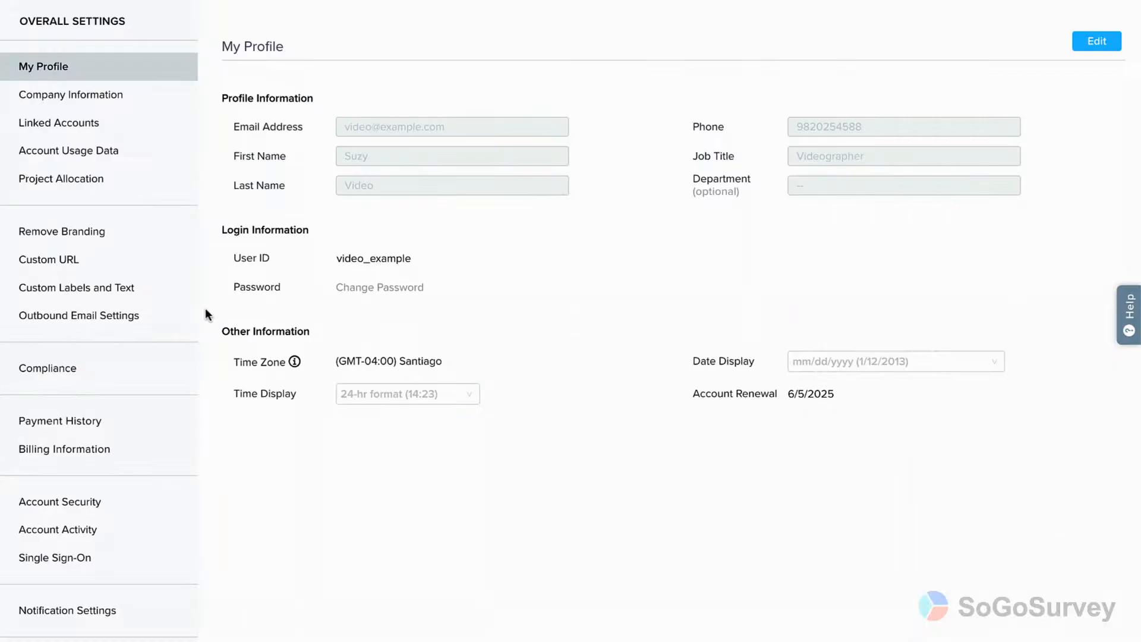
click(79, 315)
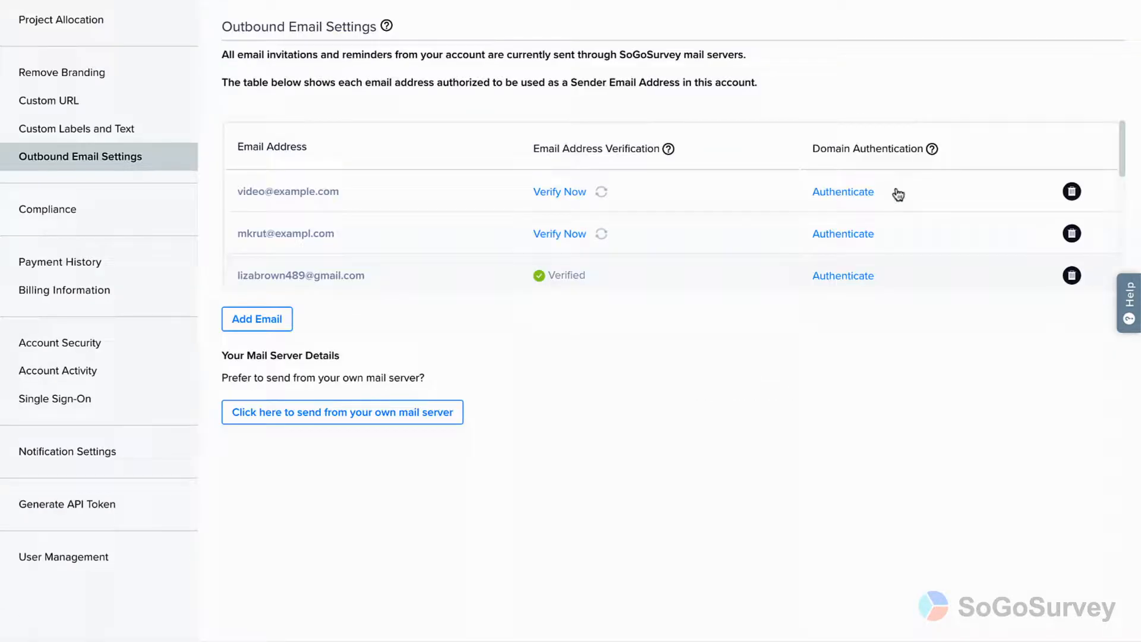
click(843, 191)
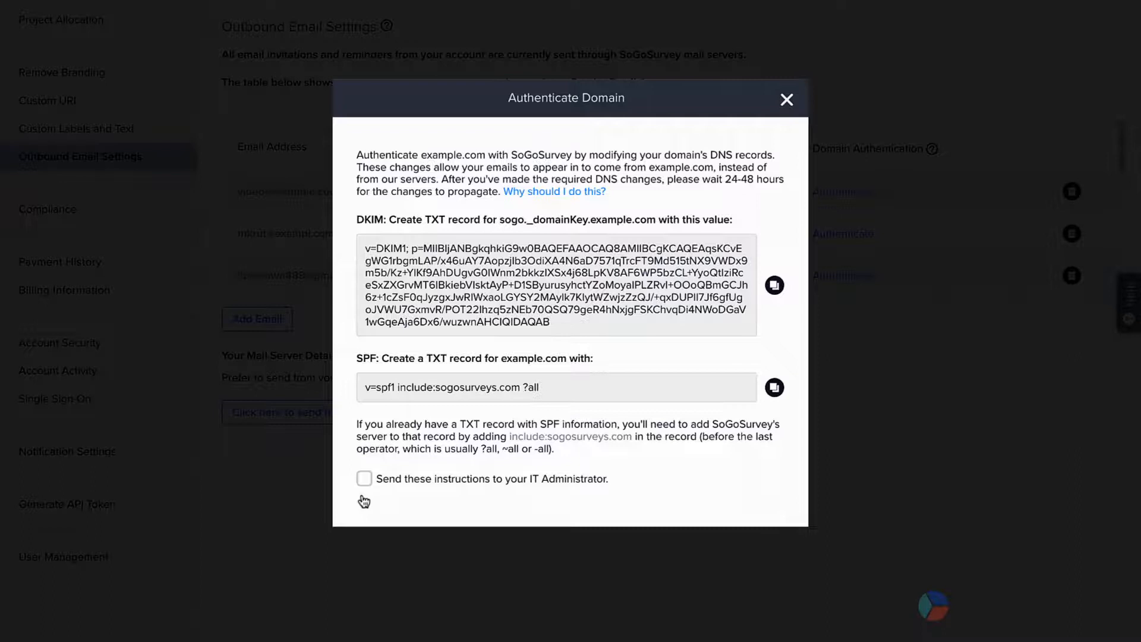
Tick 'Send these instructions to your IT Administrator', enter the IT email and send it
click(364, 478)
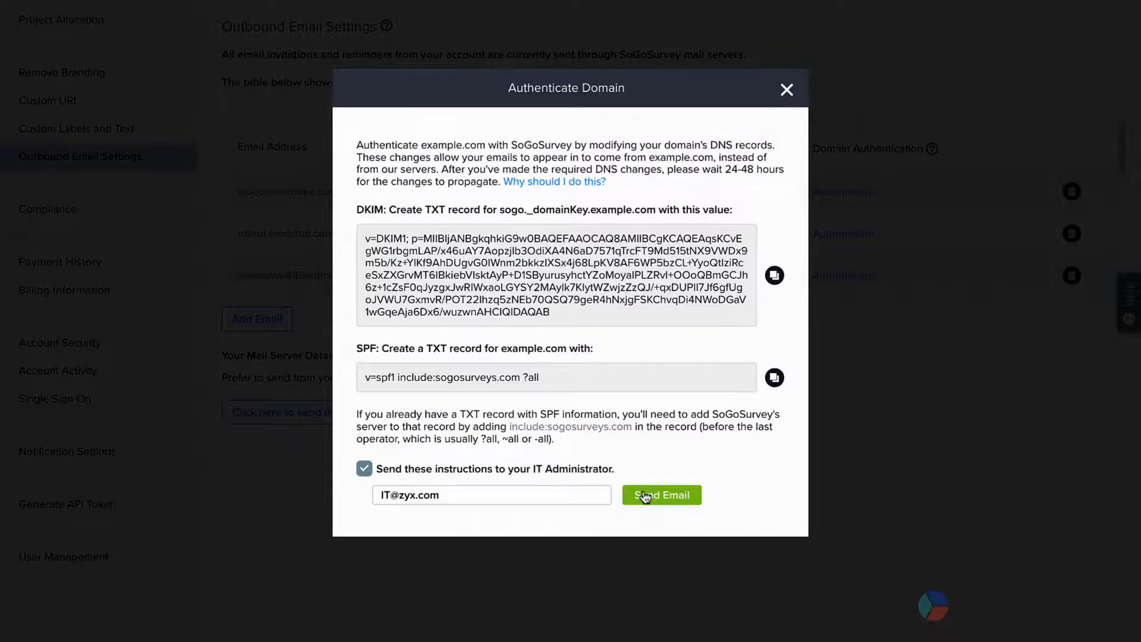
click(786, 89)
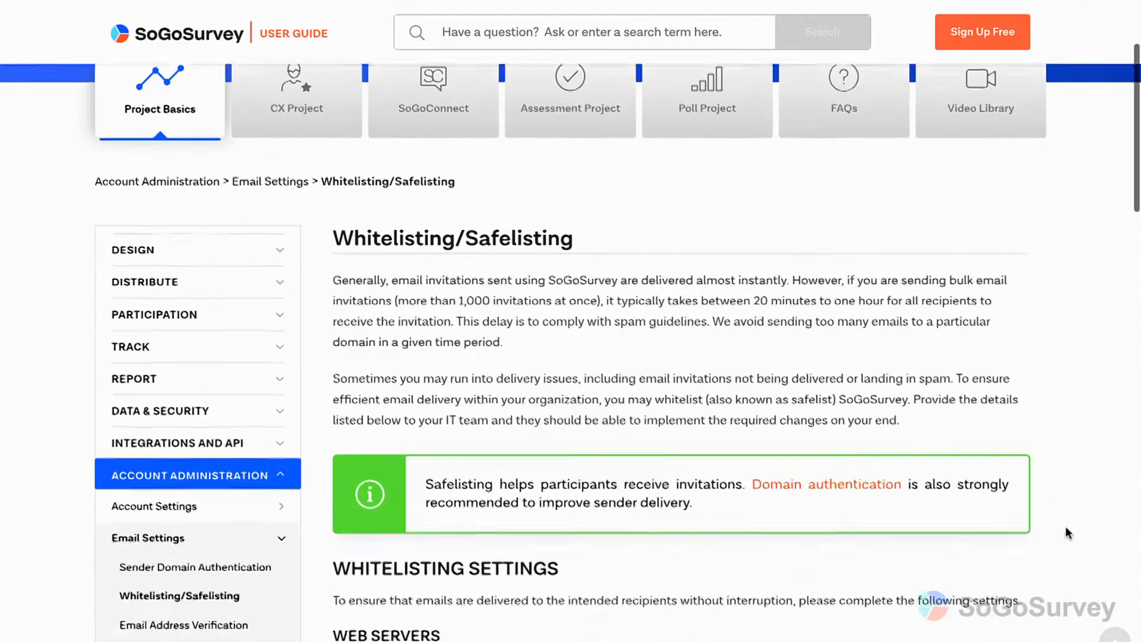
Scroll the Whitelisting/Safelisting guide to the web server domain and mail server hostnames
scroll(down, 3)
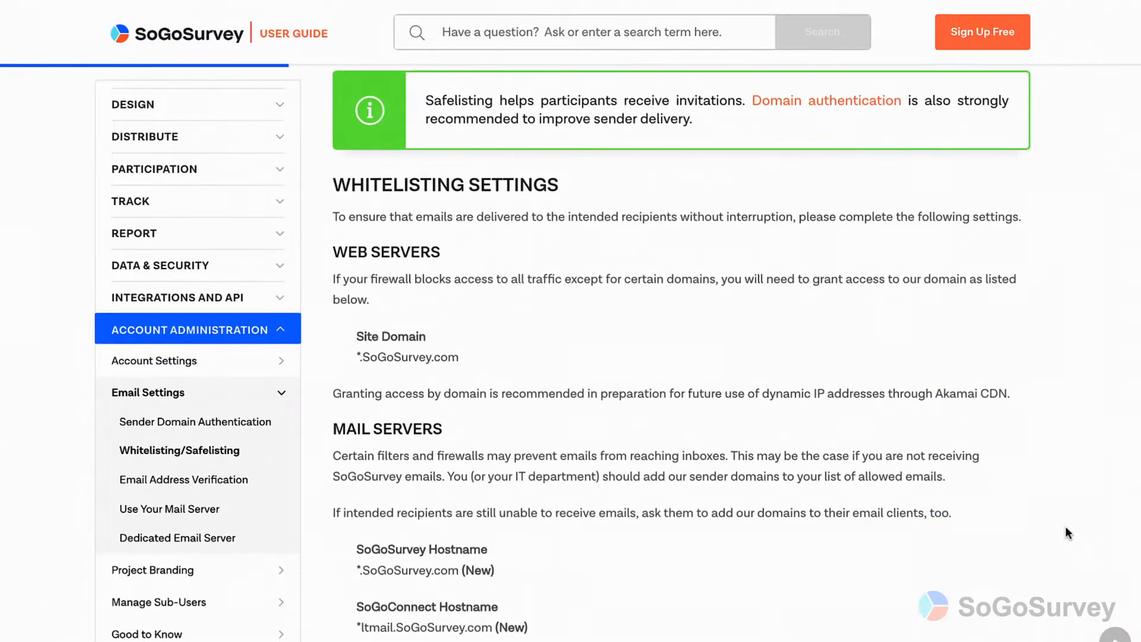